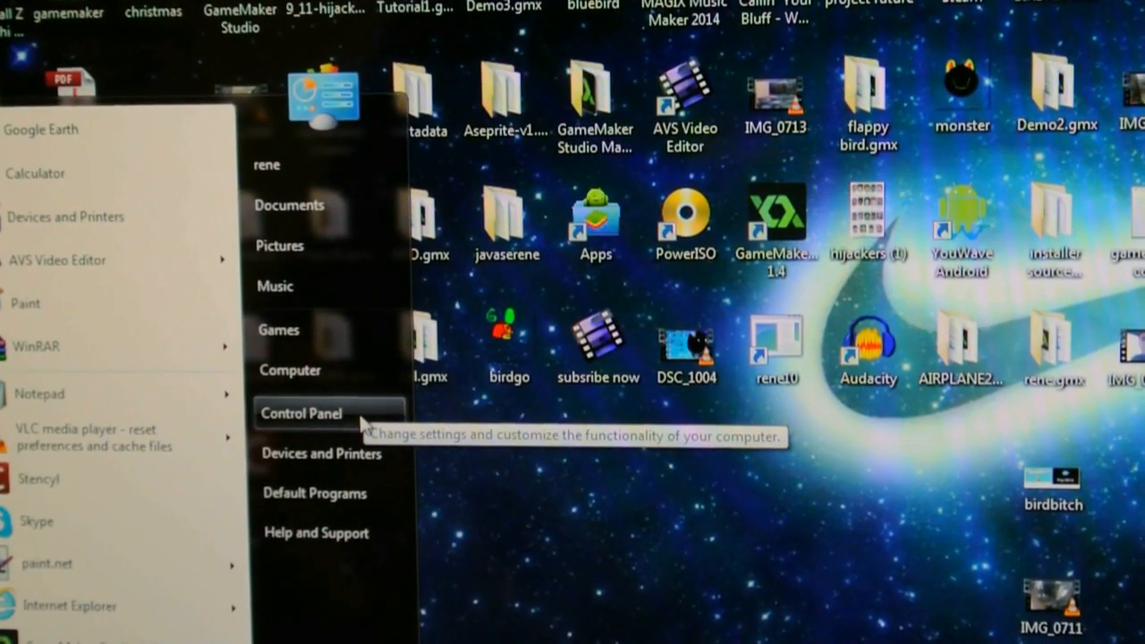
- Open Control Panel from the Start menu and go to the System page
left_click(301, 413)
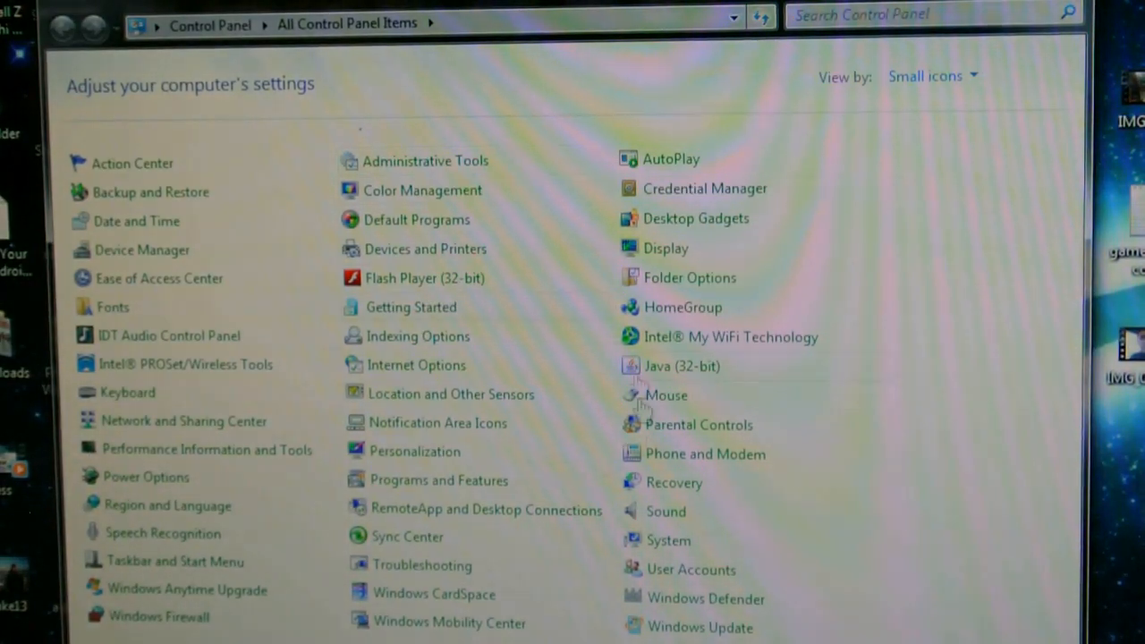
left_click(666, 540)
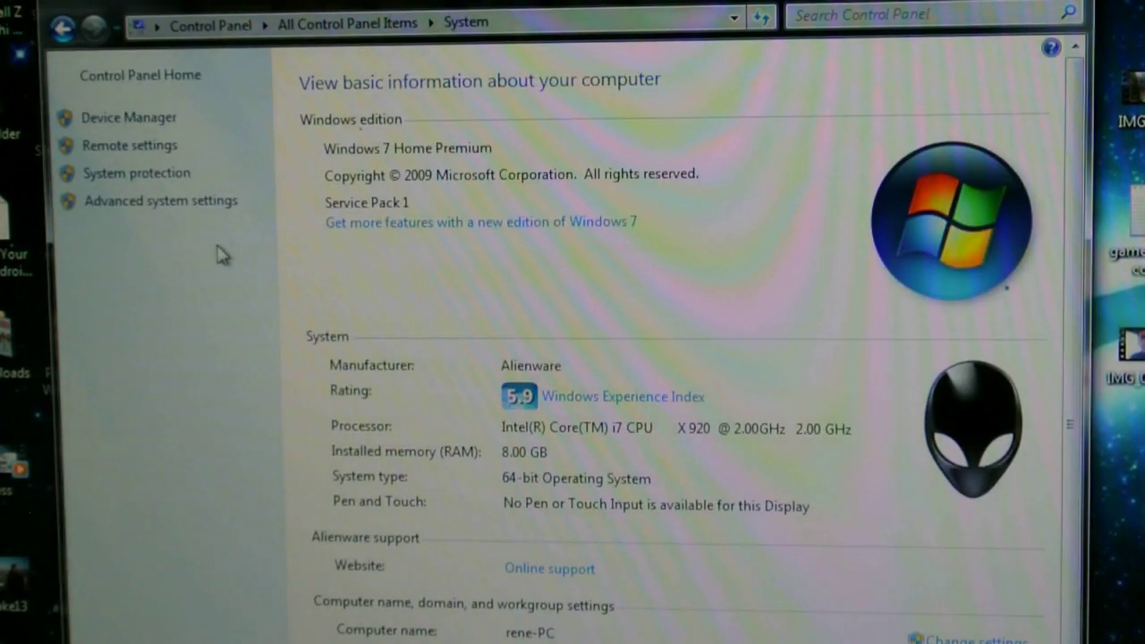
mouse_move(178, 207)
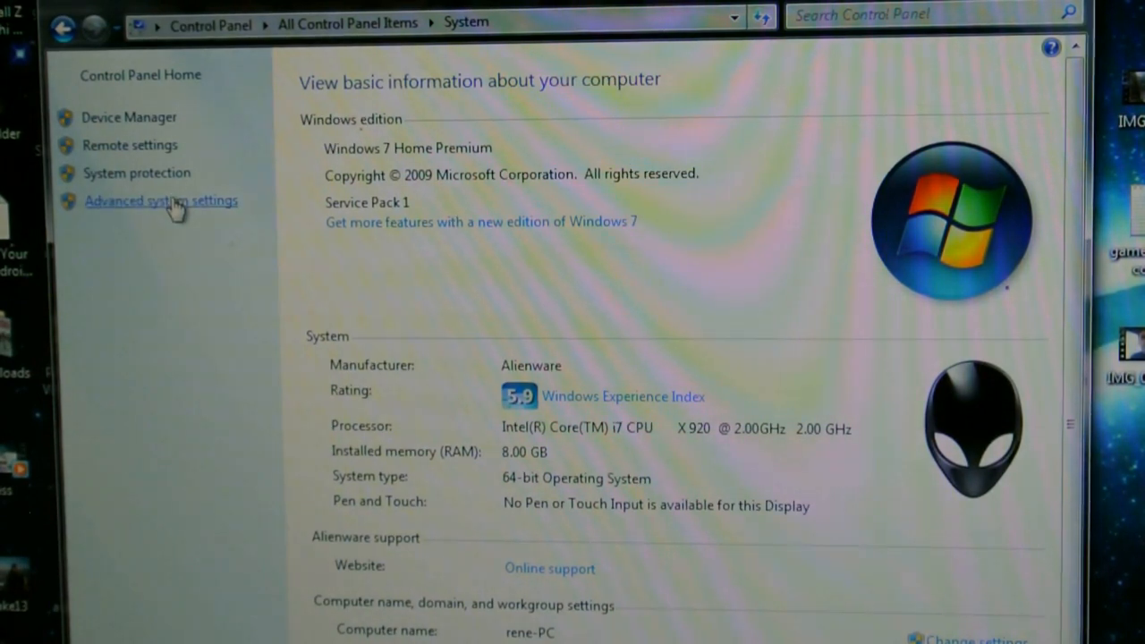
- Reach the Environment Variables dialog via Advanced system settings
left_click(161, 200)
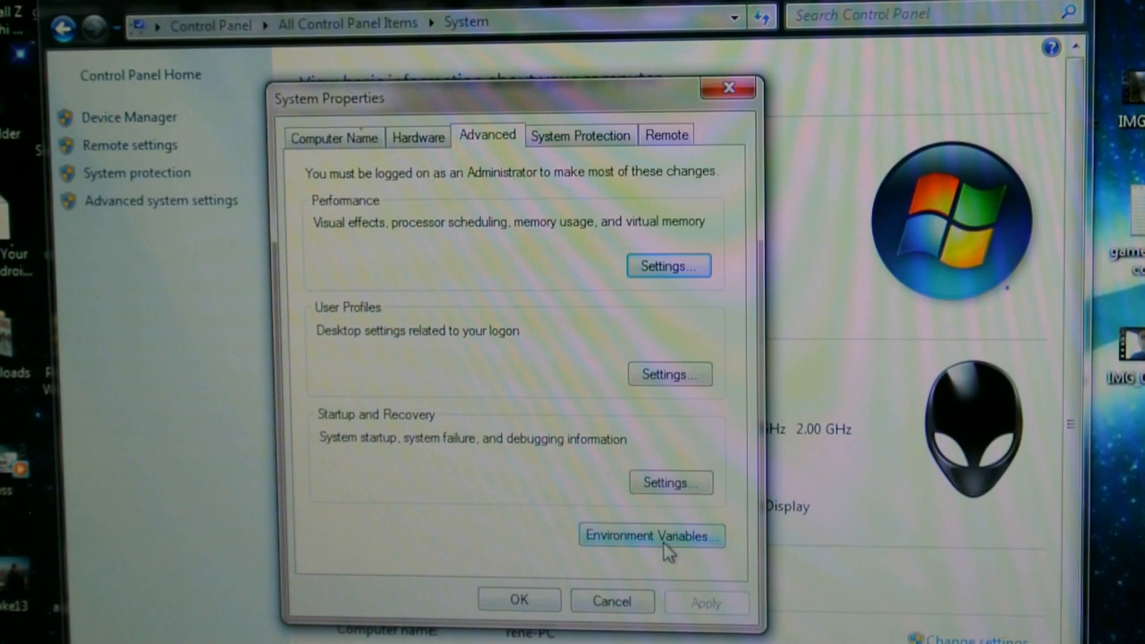
left_click(651, 535)
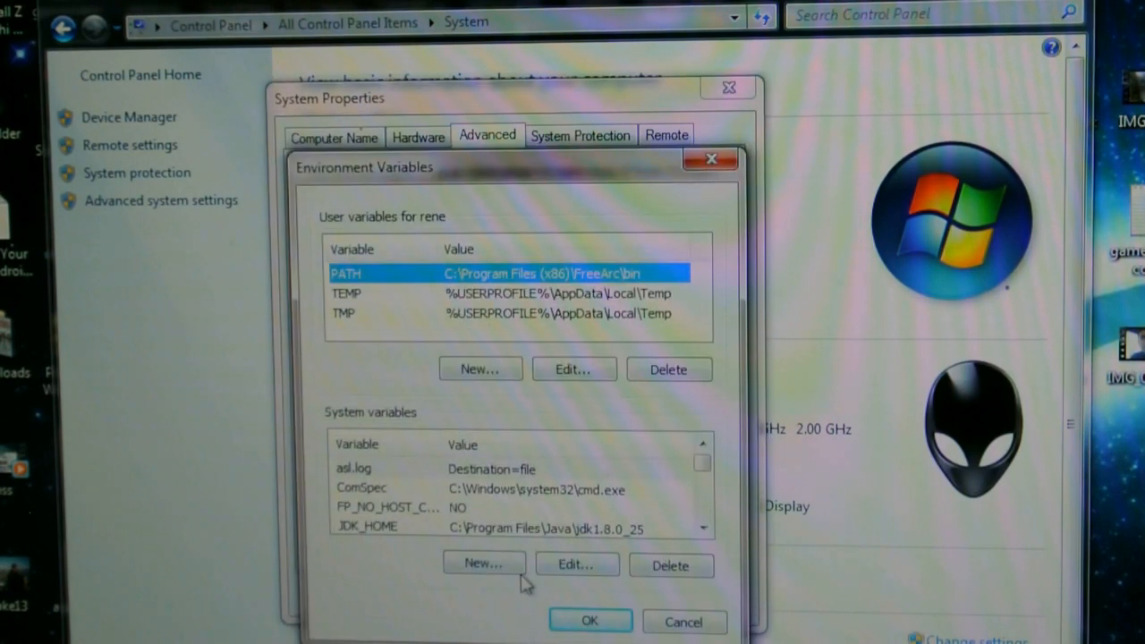
mouse_move(544, 517)
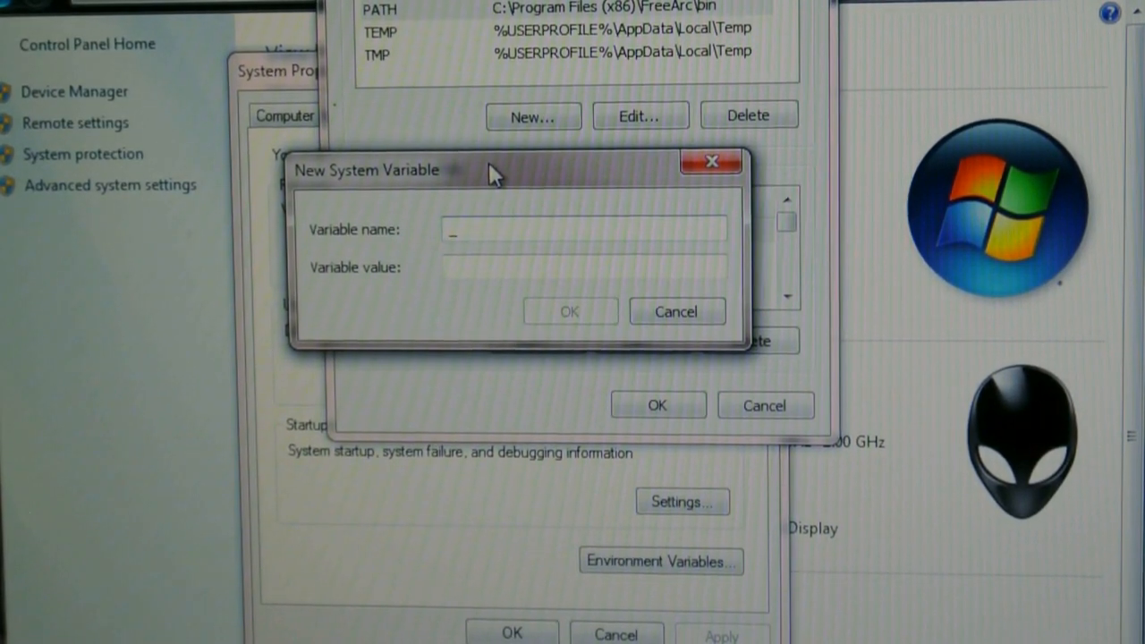
- Enter _JAVA_OPTIONS as the new variable's name and move to the value field
type("JA")
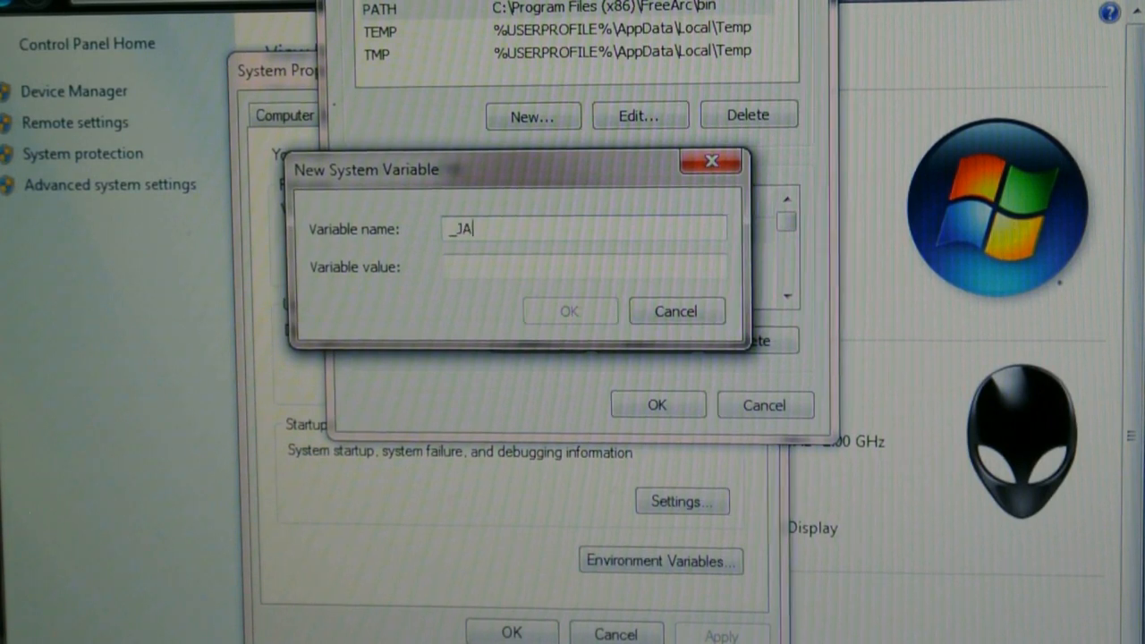
type("VA")
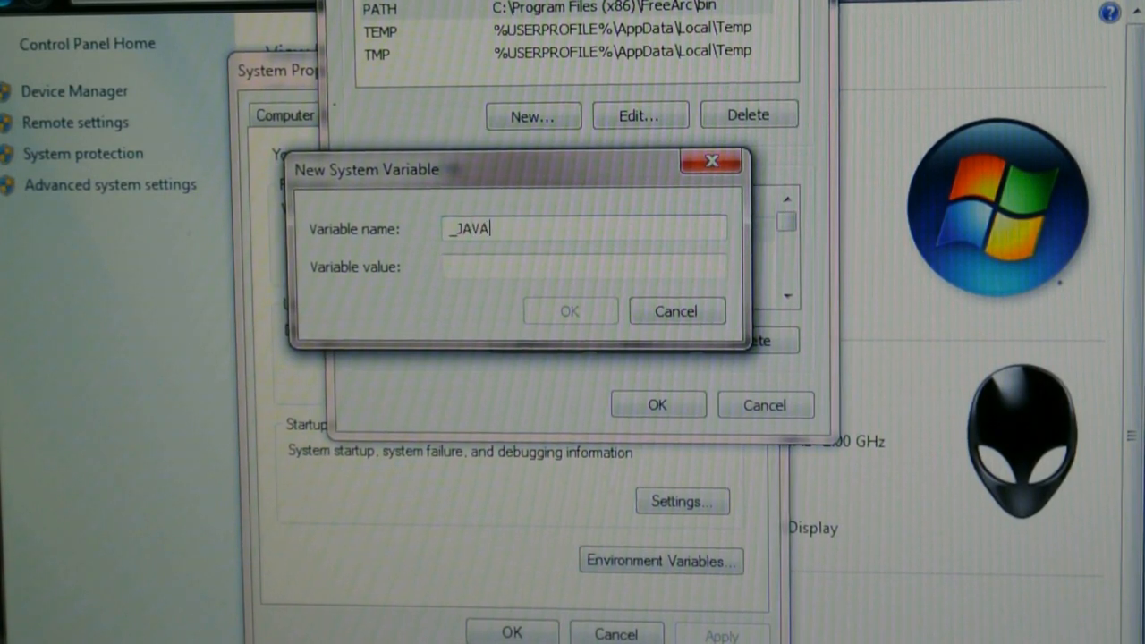
type("_OP")
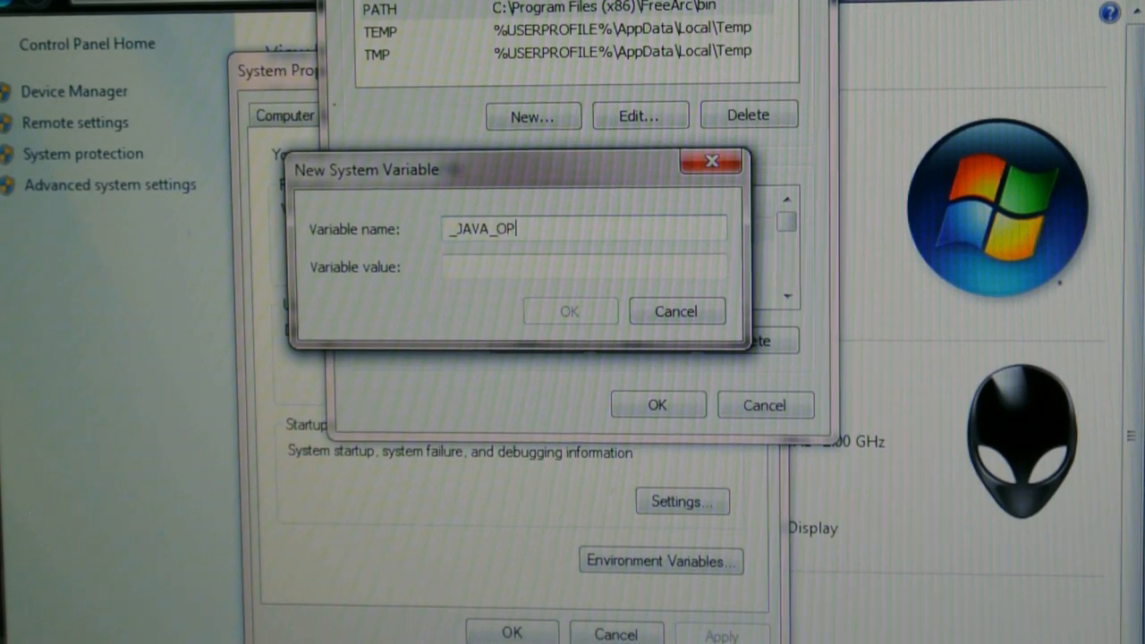
type("TION")
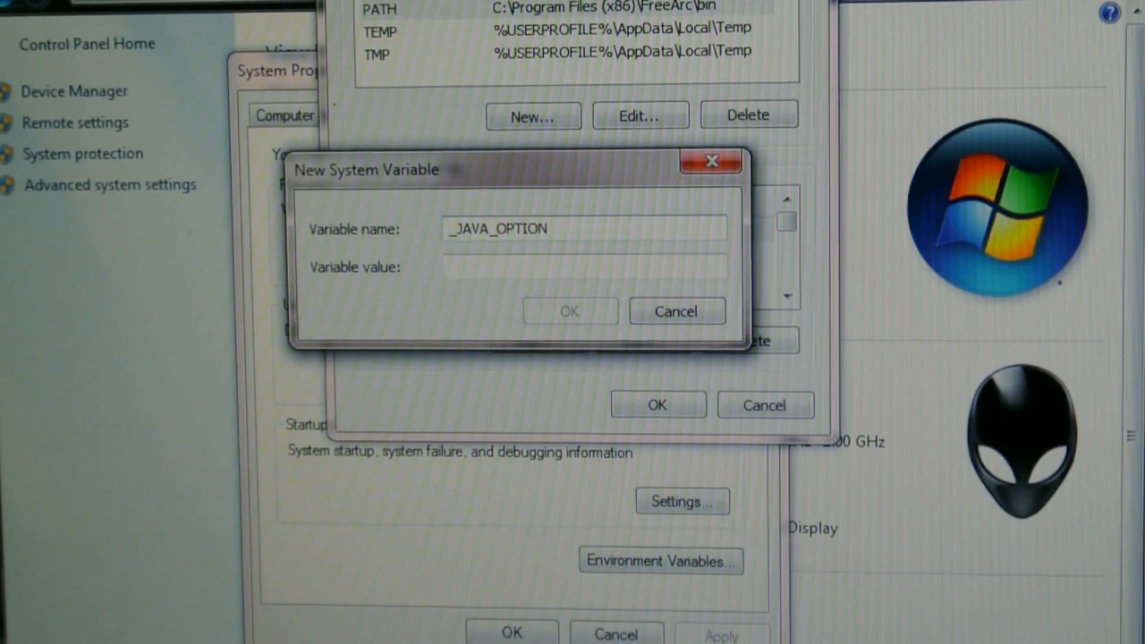
type("S")
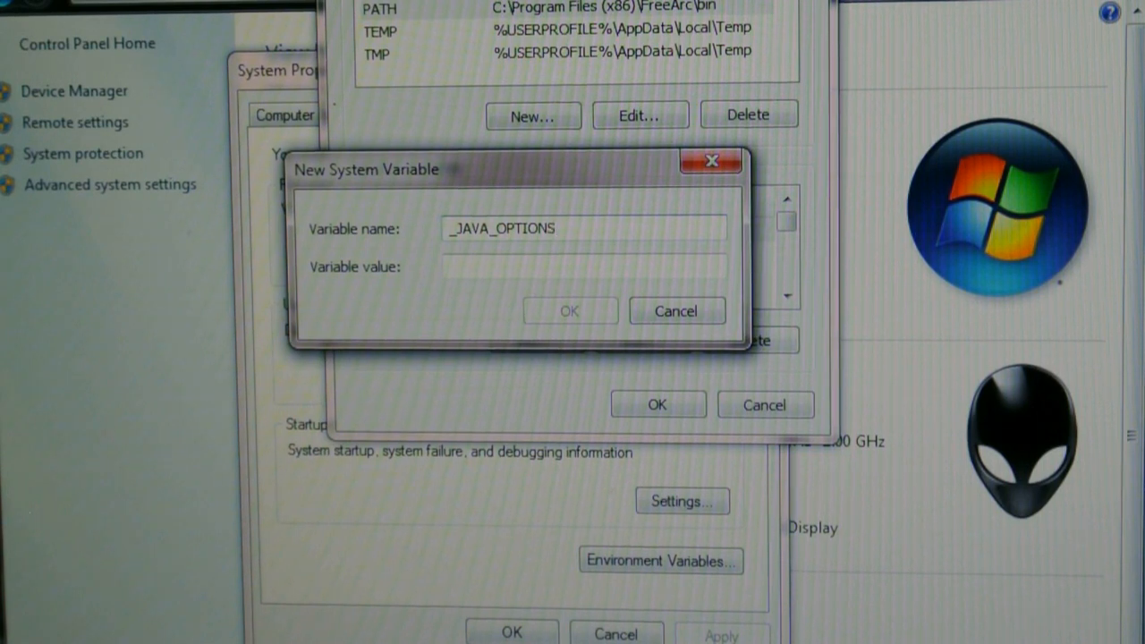
left_click(483, 266)
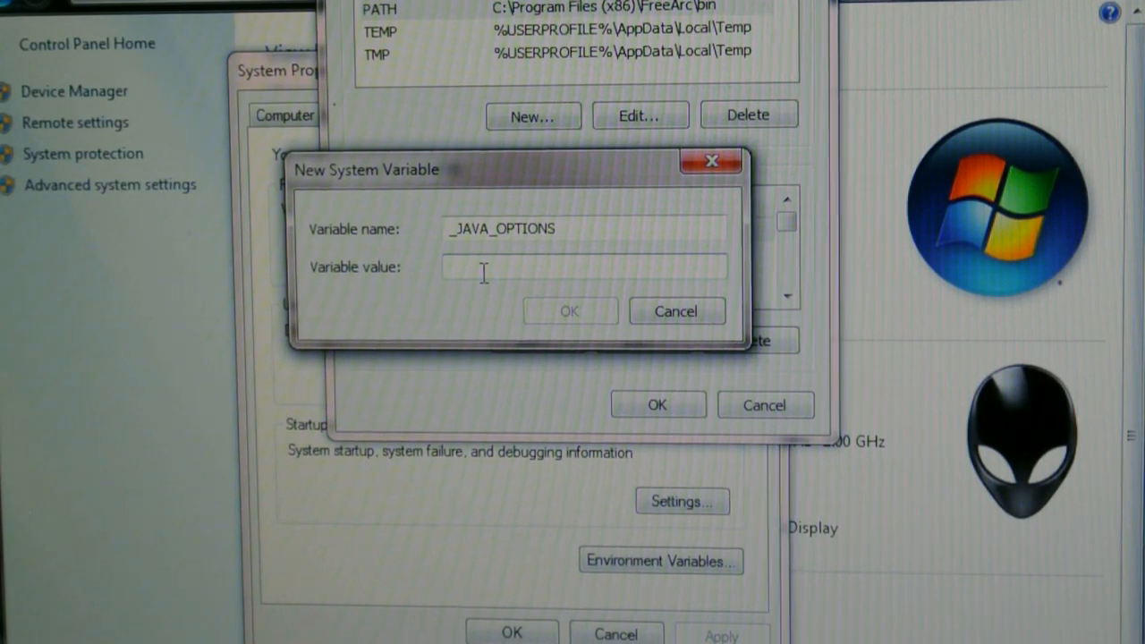
- Set the variable's value to -Xmx256M and confirm the new system variable
type("-")
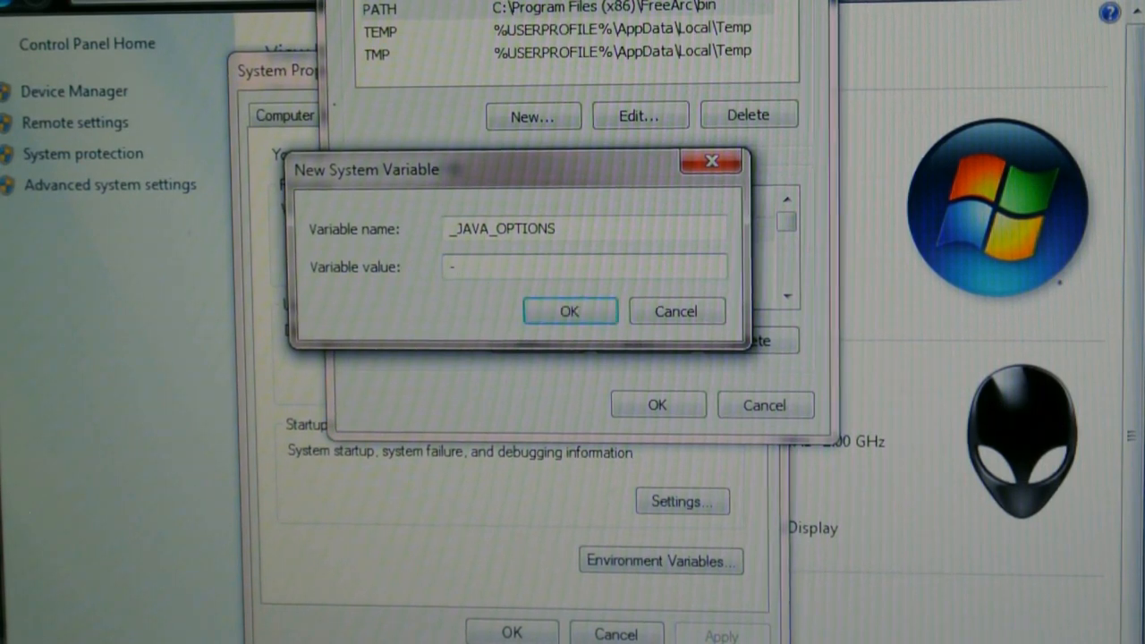
type("Xmx")
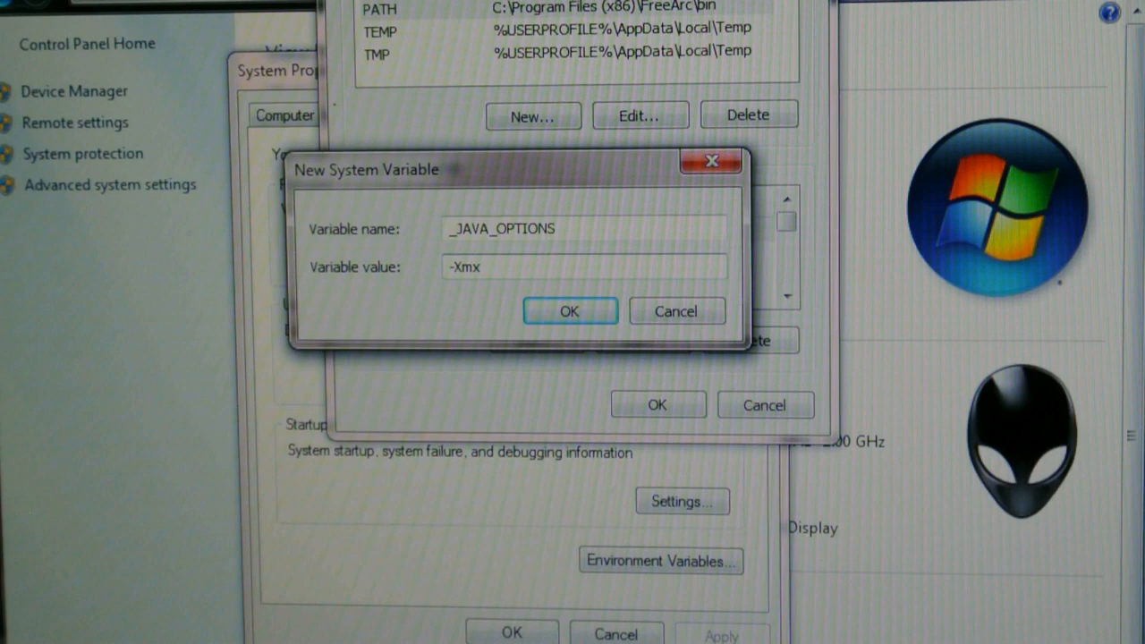
type("256M")
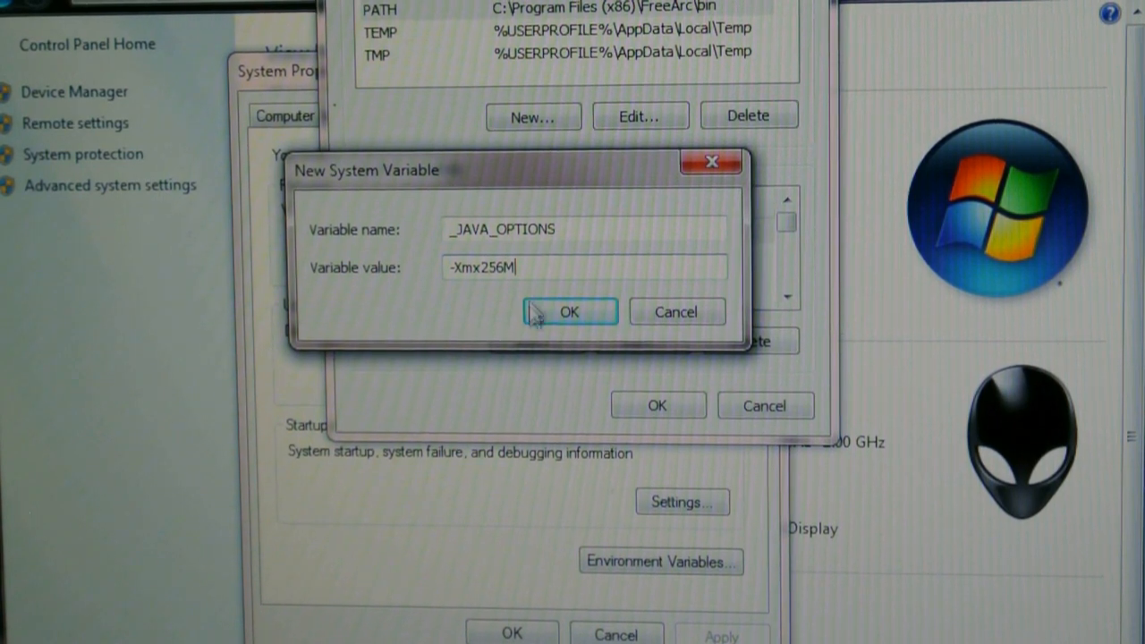
left_click(569, 311)
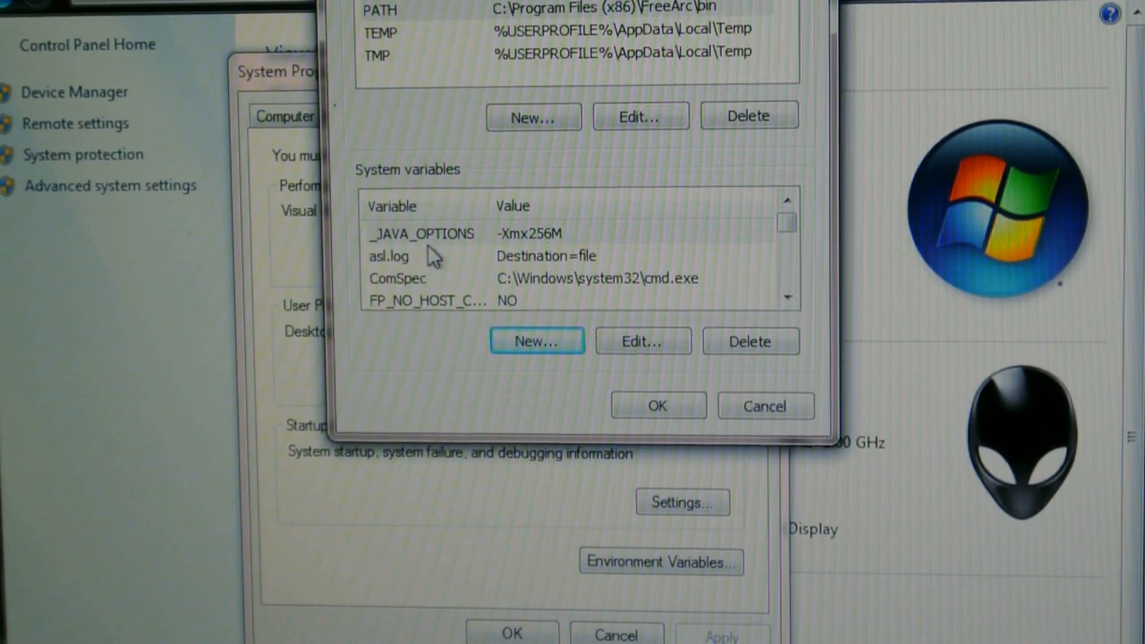
- Confirm Environment Variables and System Properties, returning to the desktop
left_click(659, 405)
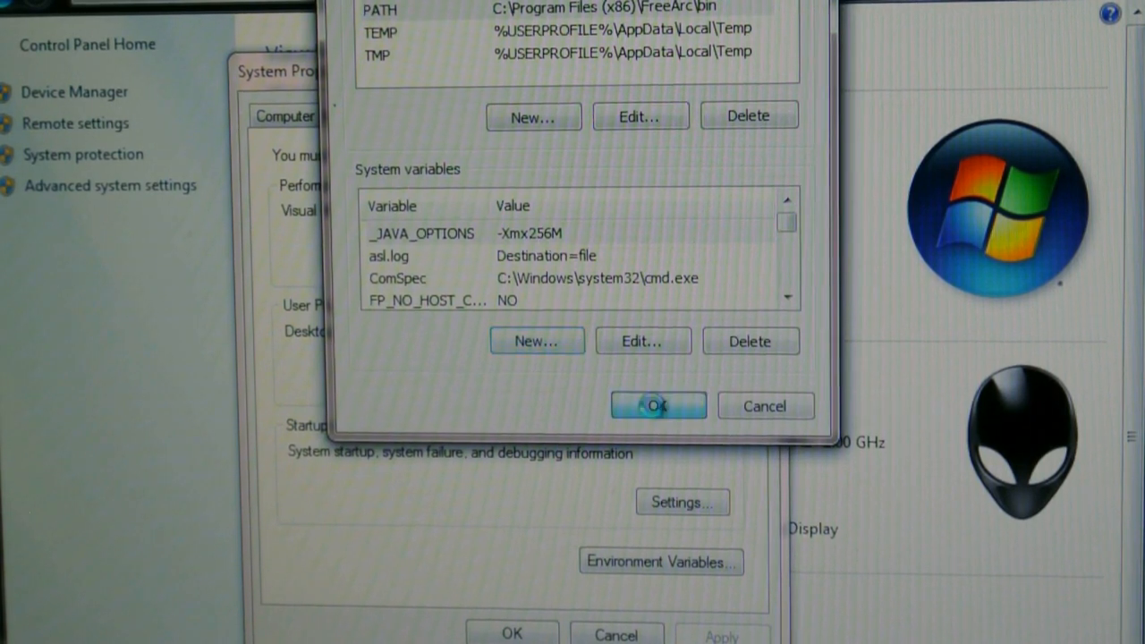
left_click(659, 405)
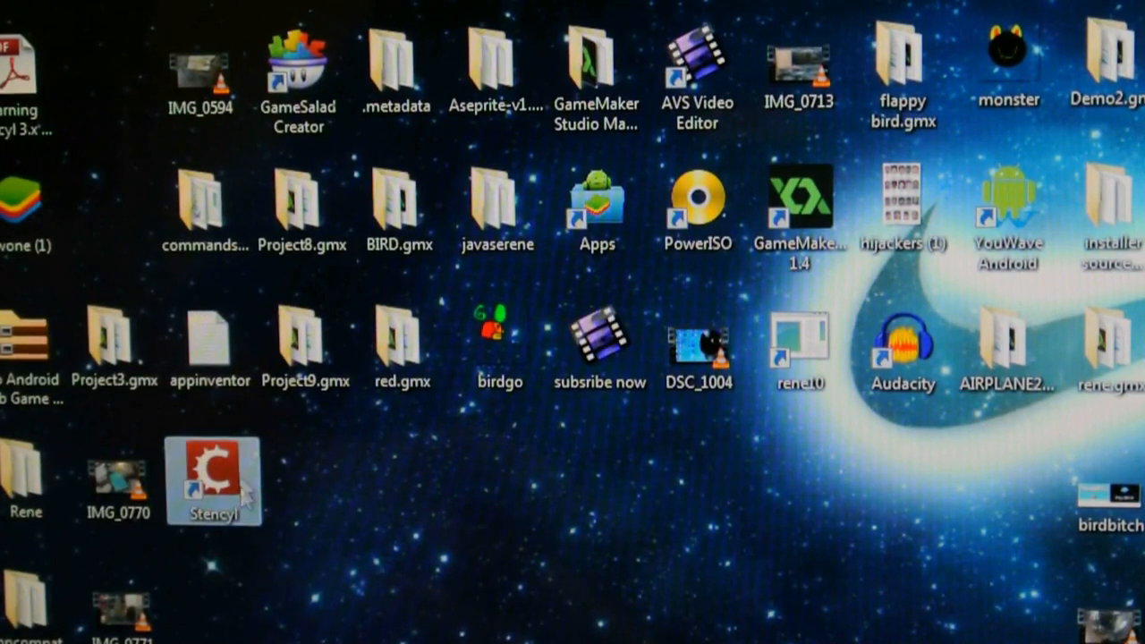
- Launch Stencyl, open the monkey4 game and begin an MP3 import for Monkey Dies
double_click(211, 479)
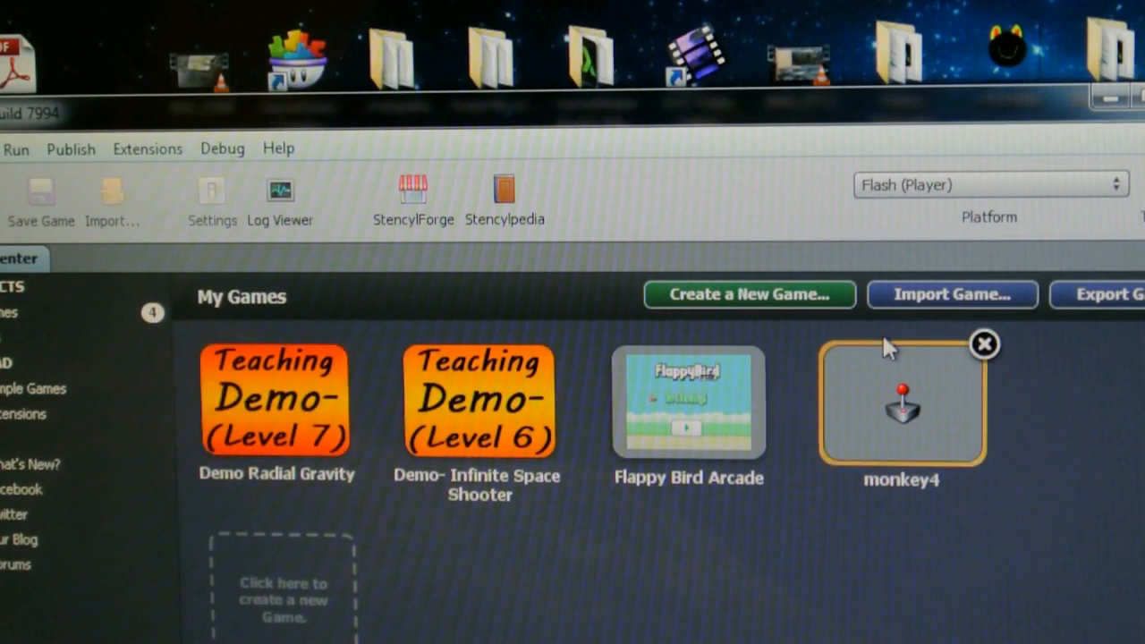
double_click(897, 403)
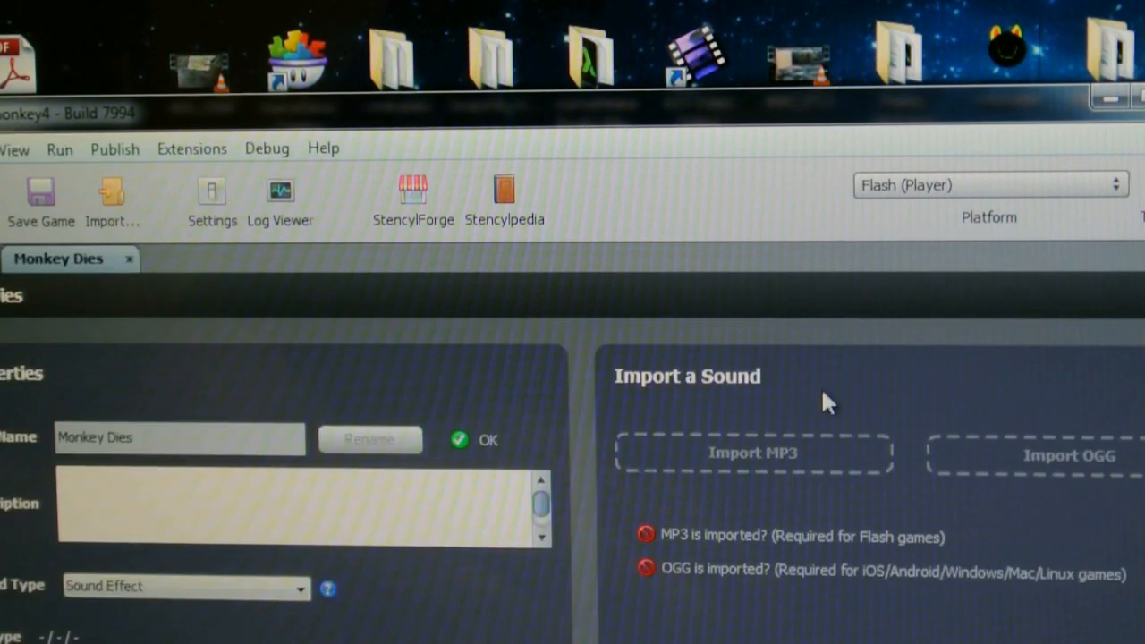
left_click(752, 455)
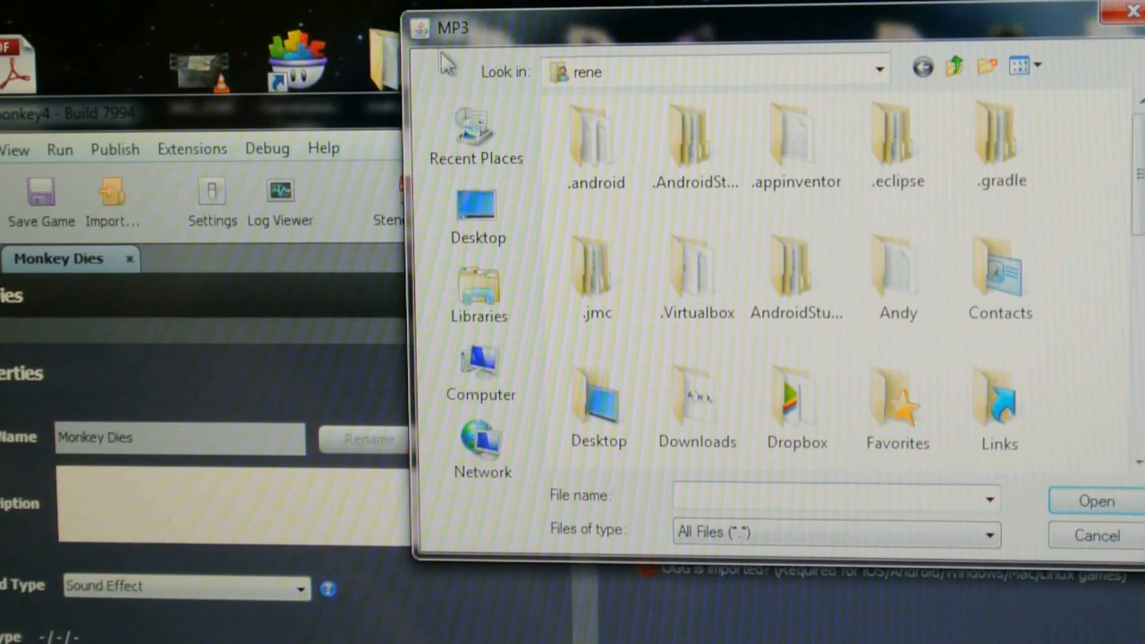
mouse_move(761, 464)
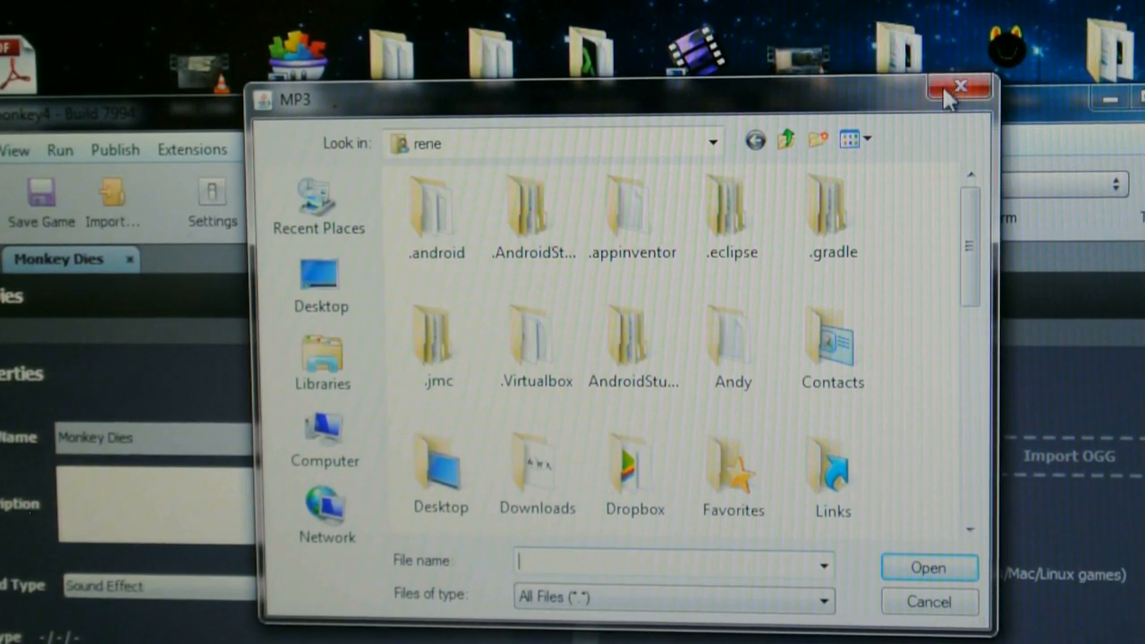
mouse_move(960, 88)
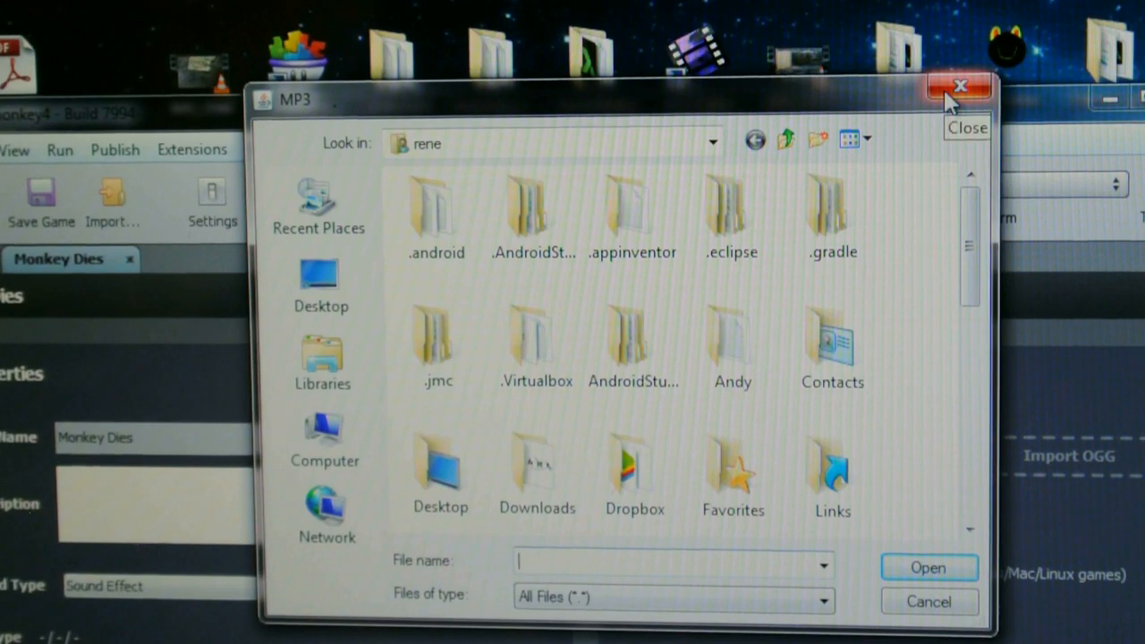